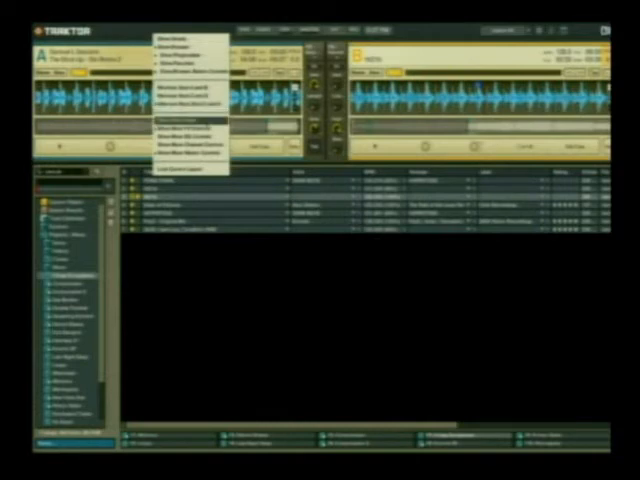
pyautogui.moveTo(190, 120)
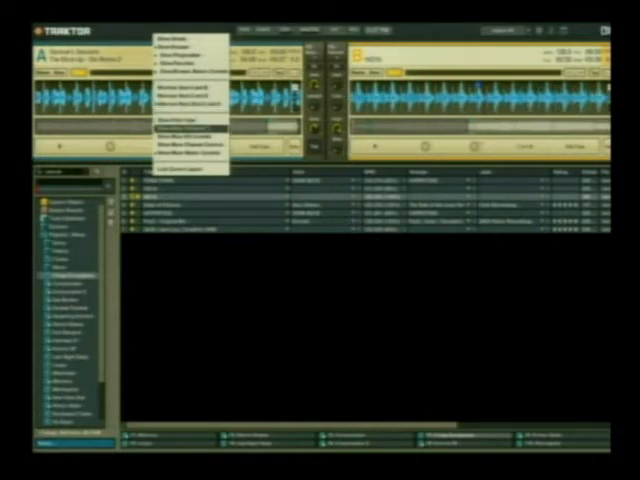